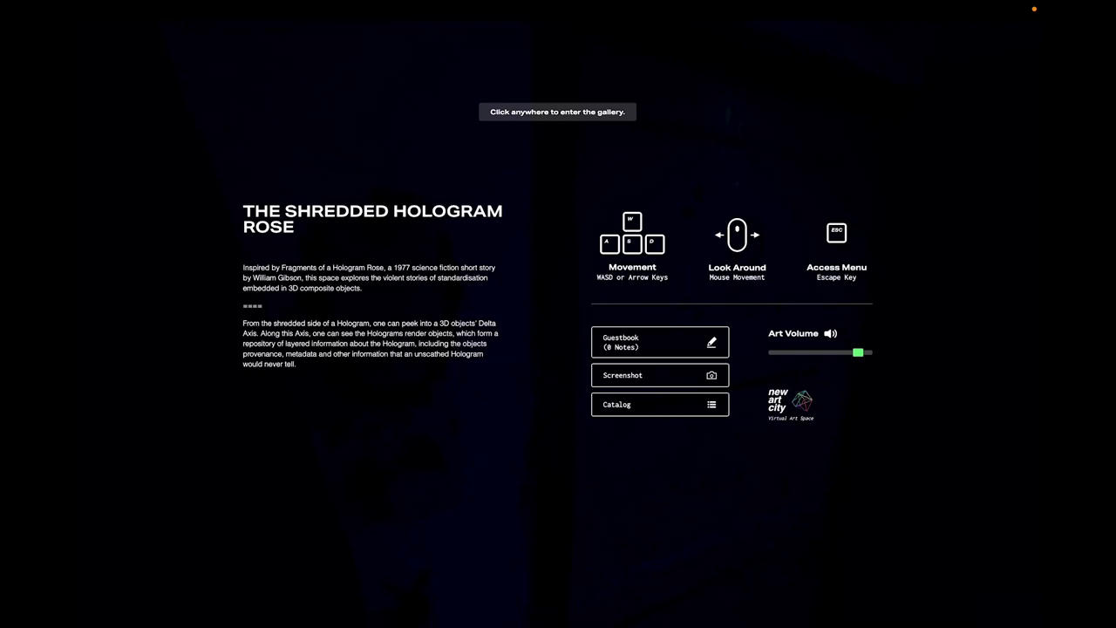
Step: Enter The Shredded Hologram Rose gallery from its introduction screen
left_click(557, 110)
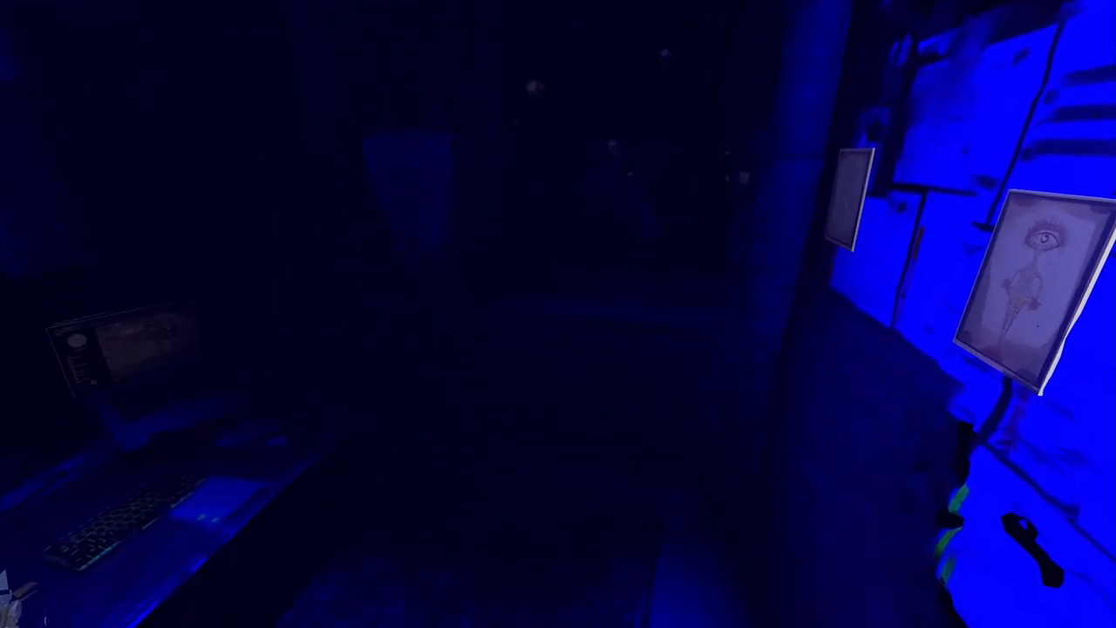